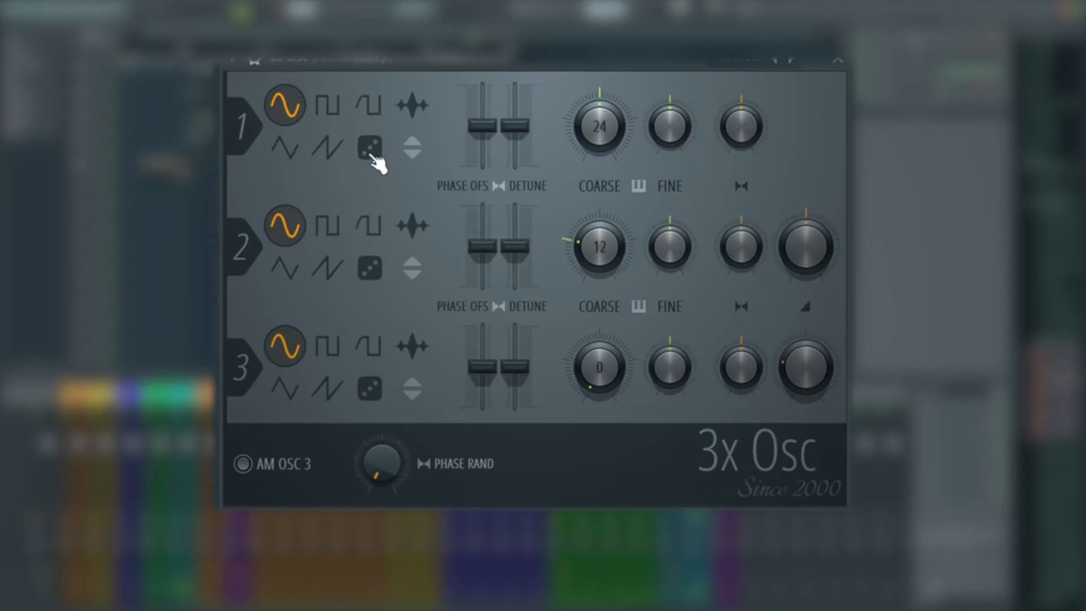
# - Switch 3x Osc oscillator 1 to the random noise waveform, leaving oscillators 2 and 3 on sine
pyautogui.click(371, 148)
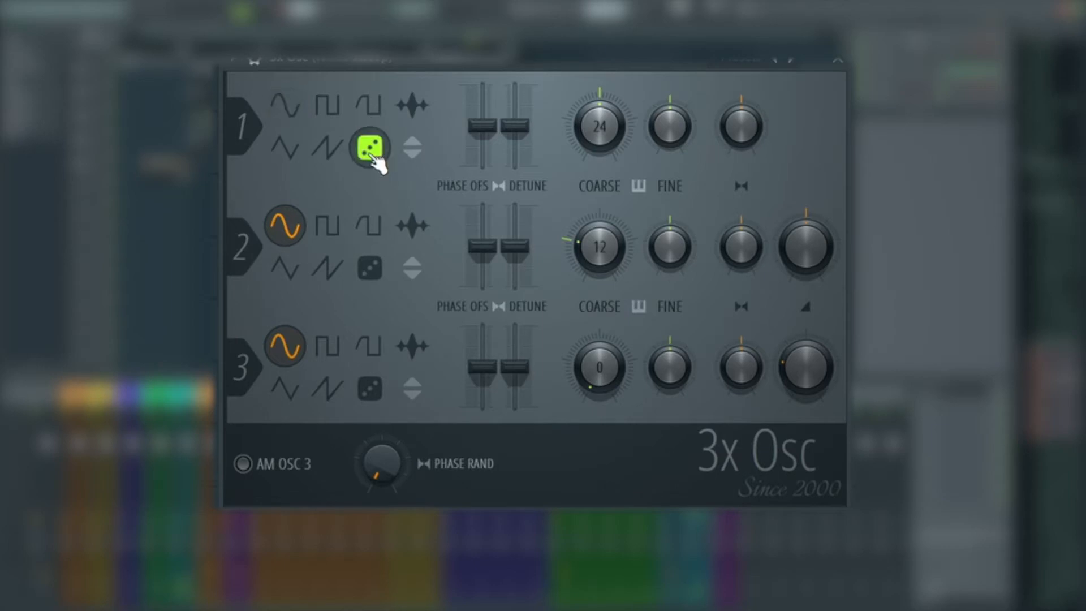
pyautogui.moveTo(383, 196)
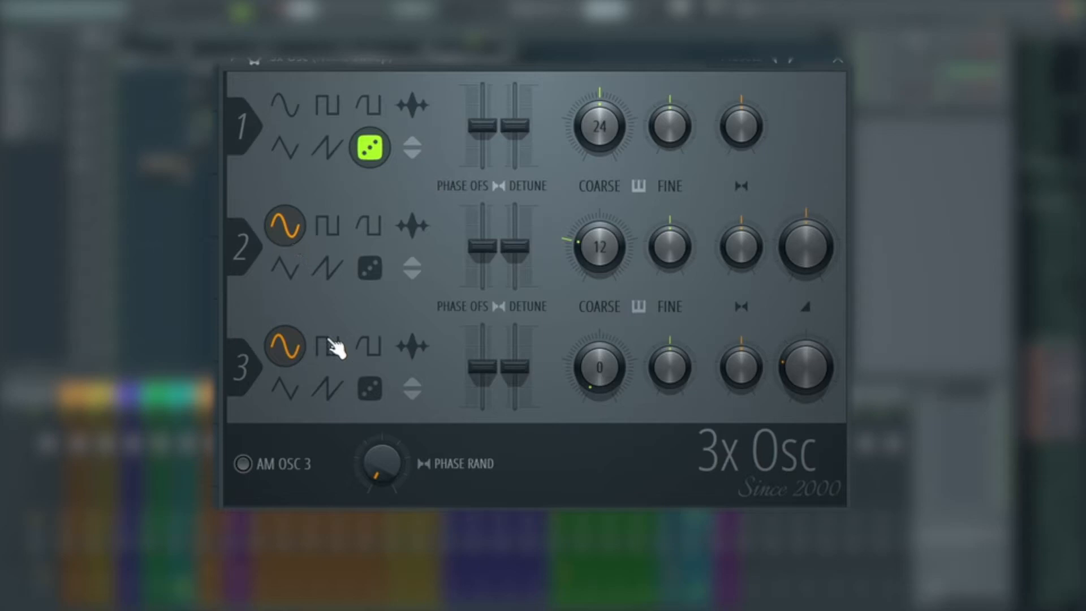
pyautogui.moveTo(444, 154)
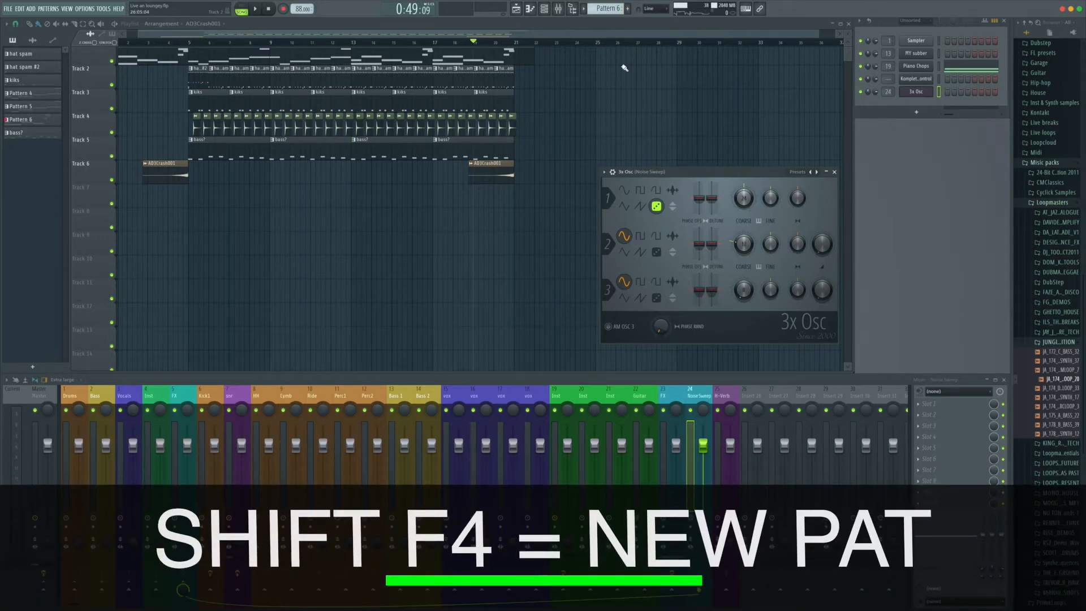
# - Add a new pattern with Shift+F4 and confirm it with the name 'Sweep'
pyautogui.press('shift+f4')
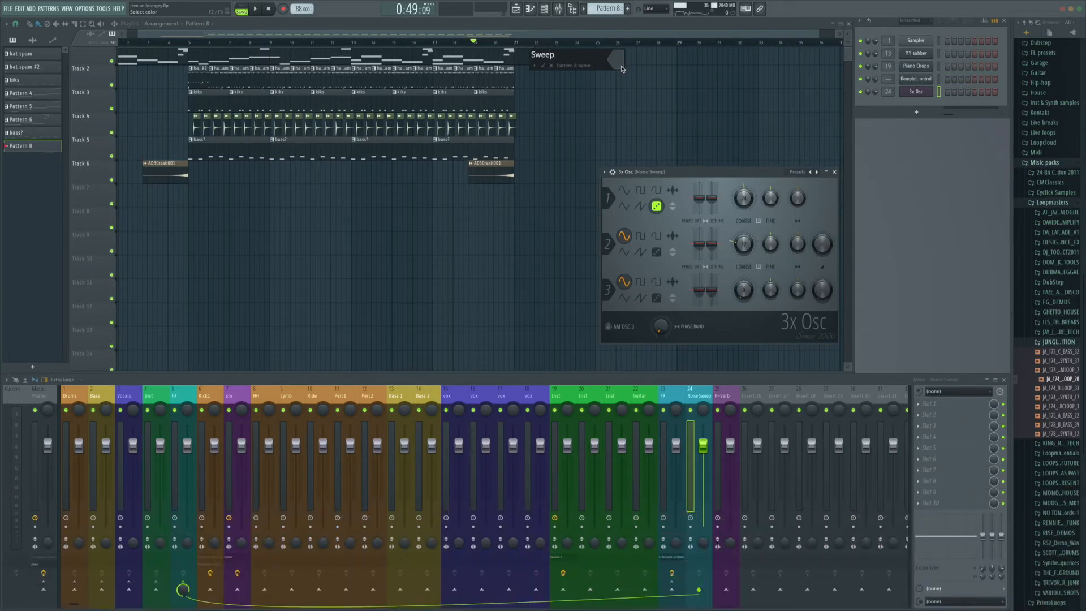
pyautogui.click(530, 9)
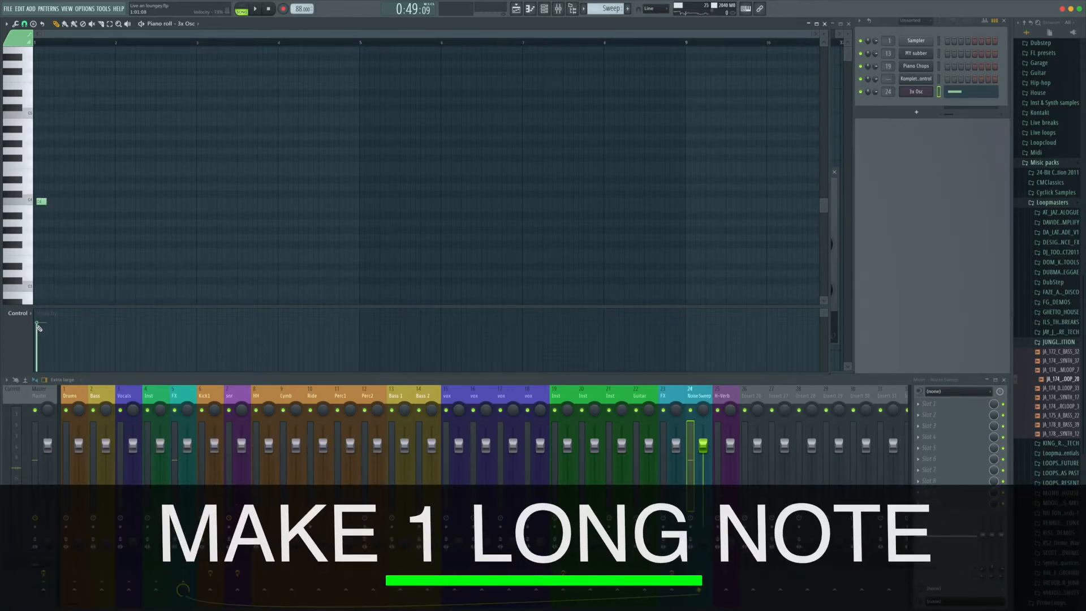
# - Stretch the Sweep note in the piano roll into one long note
pyautogui.moveTo(42, 202); pyautogui.dragTo(350, 201)
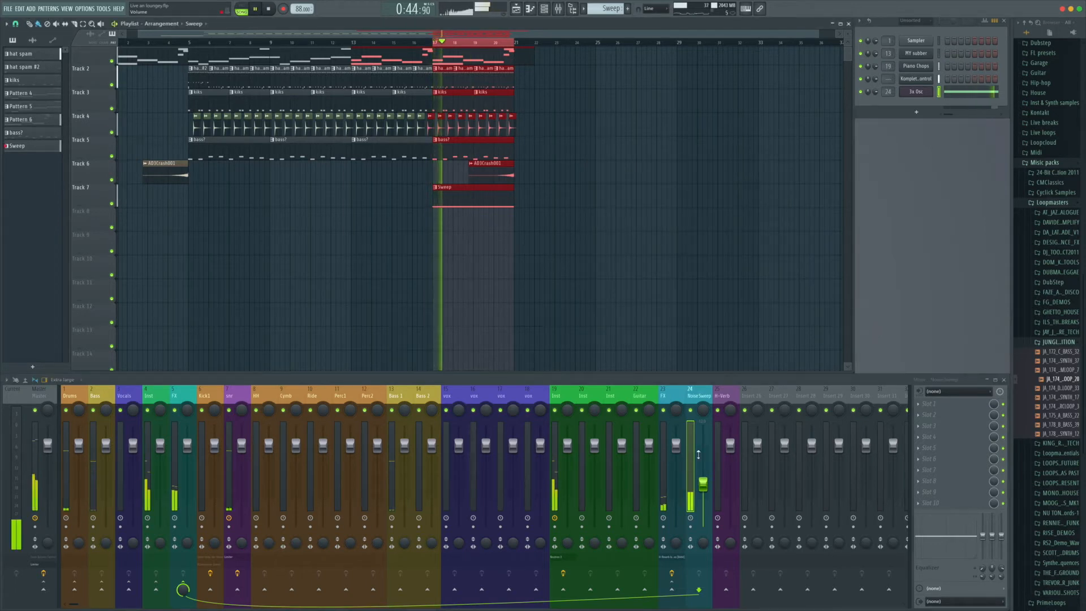
# - Open the Fruity Love Philter slot on the Noise Sweep mixer insert
pyautogui.click(916, 91)
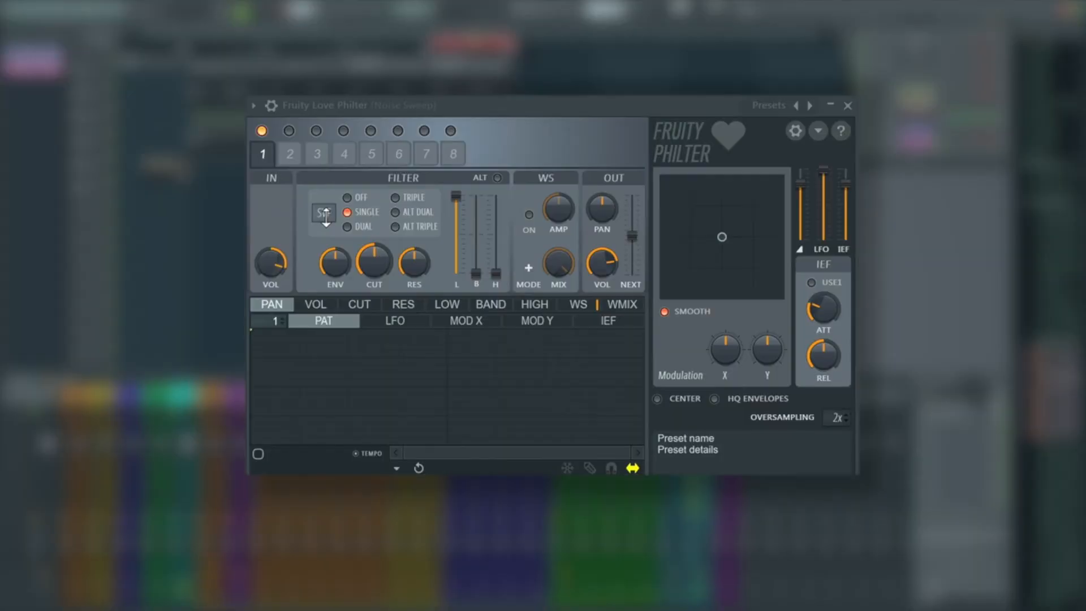
# - Set Love Philter to Lime low pass and create cutoff and resonance automation clips
pyautogui.click(323, 212)
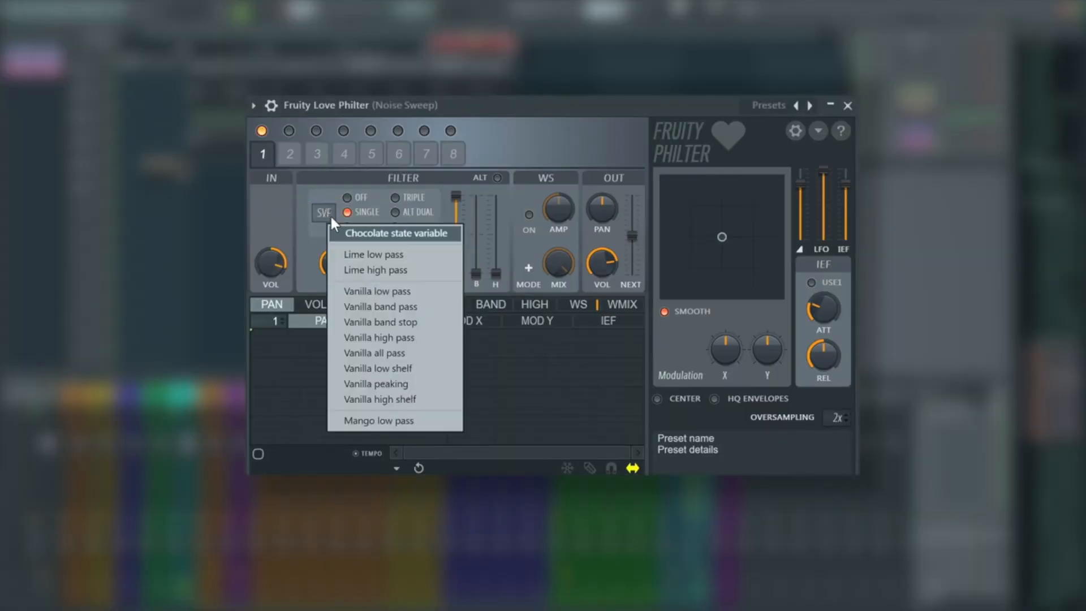
pyautogui.moveTo(374, 254)
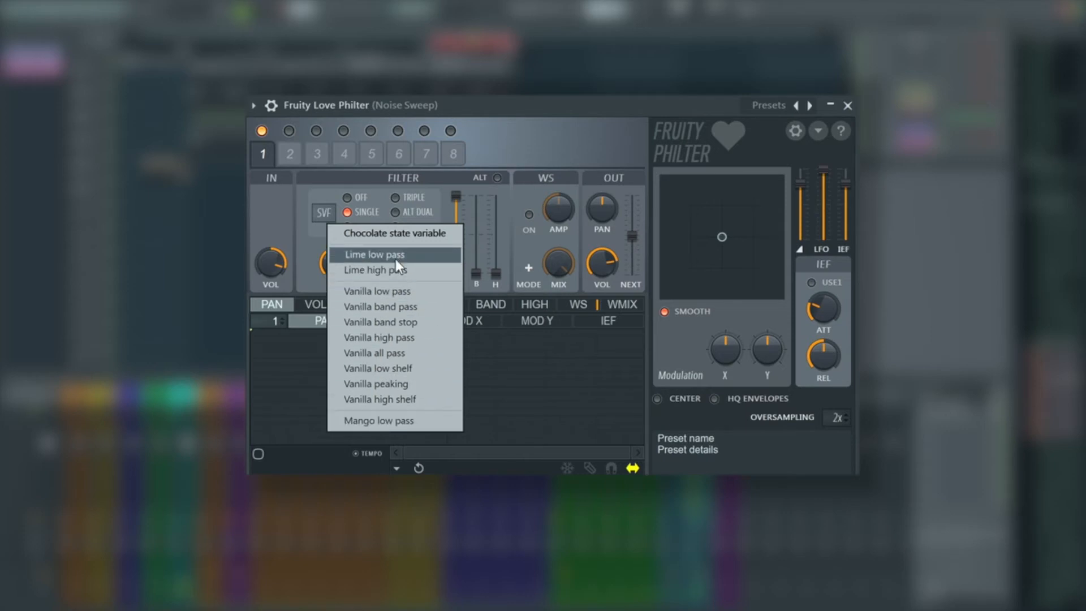
pyautogui.click(373, 254)
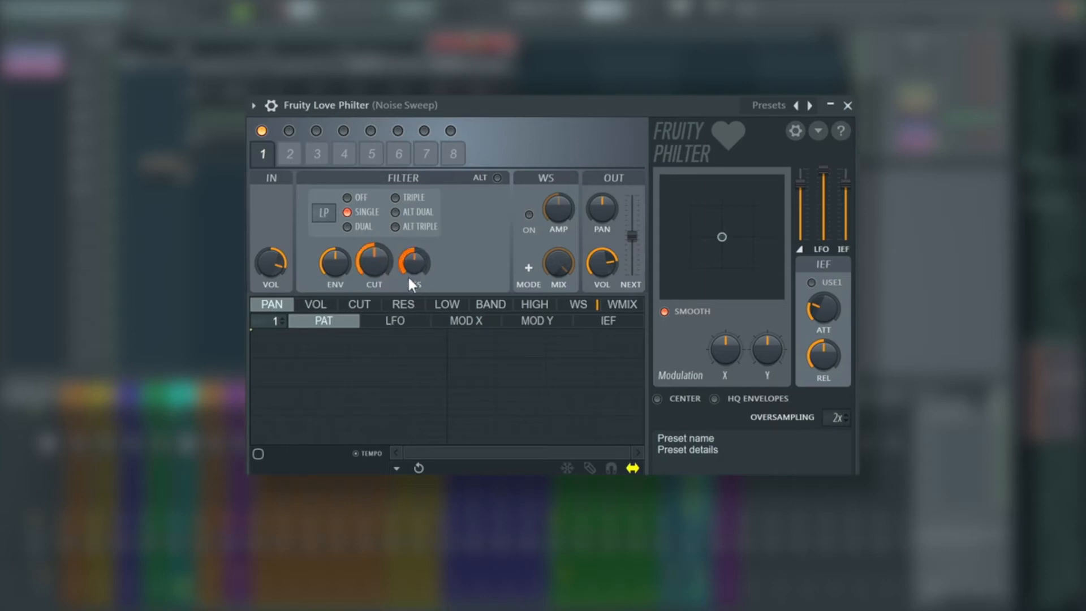
pyautogui.rightClick(373, 265)
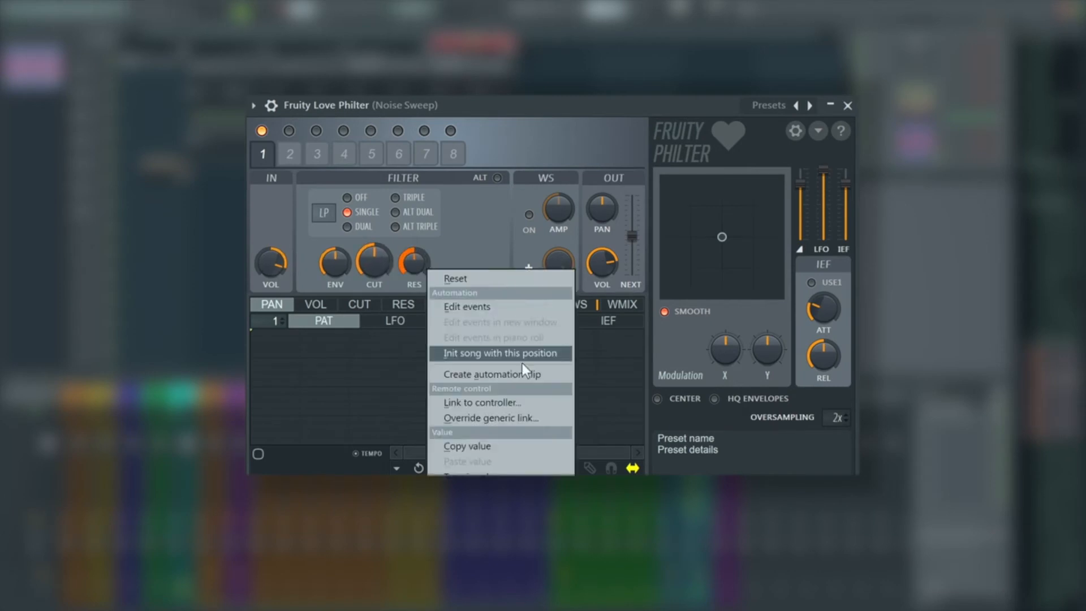
pyautogui.click(494, 353)
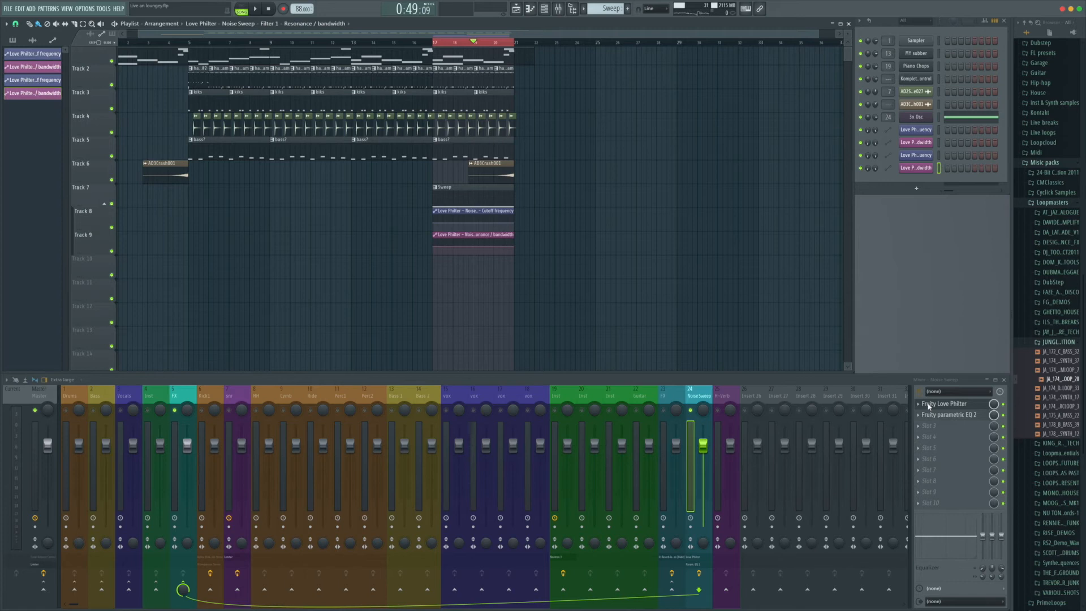
# - Drag Parametric EQ 2 band 1 into a steep low-cut, then reopen and close Love Philter
pyautogui.click(950, 414)
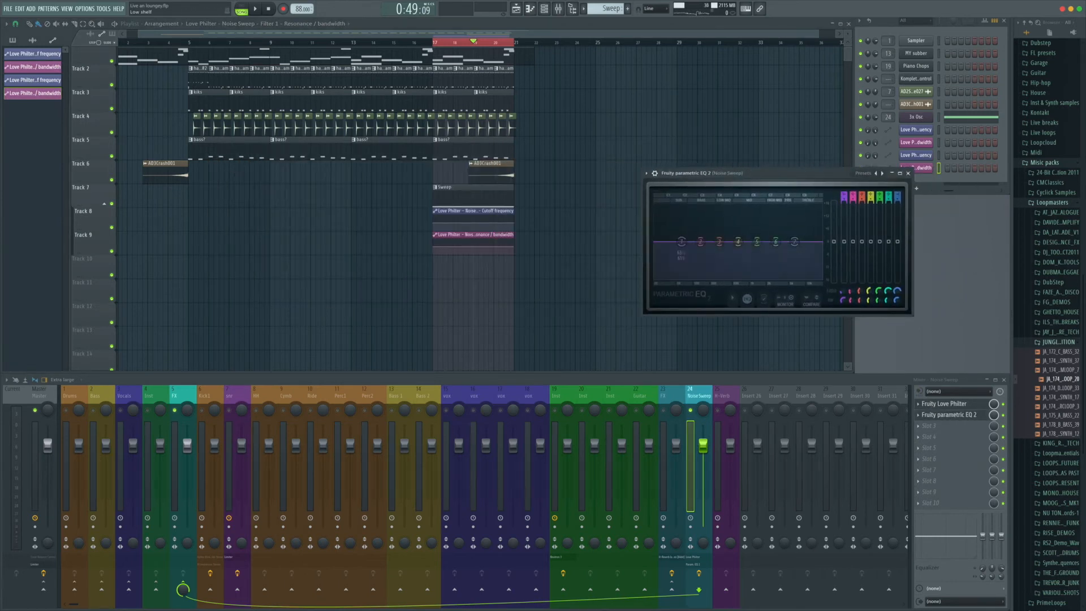
pyautogui.moveTo(681, 241); pyautogui.dragTo(699, 239)
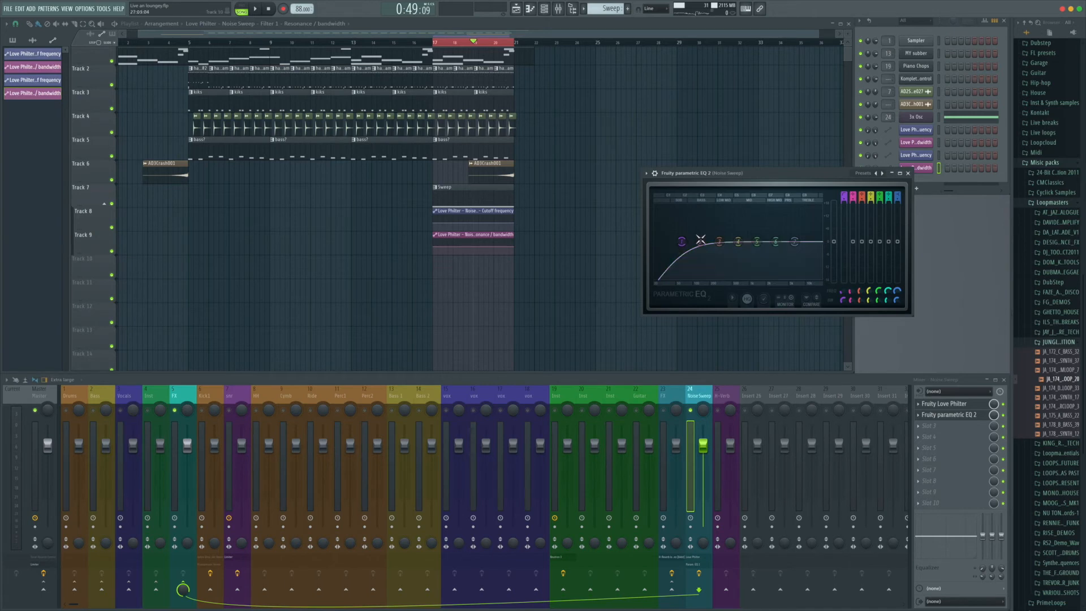
pyautogui.moveTo(700, 241); pyautogui.dragTo(698, 248)
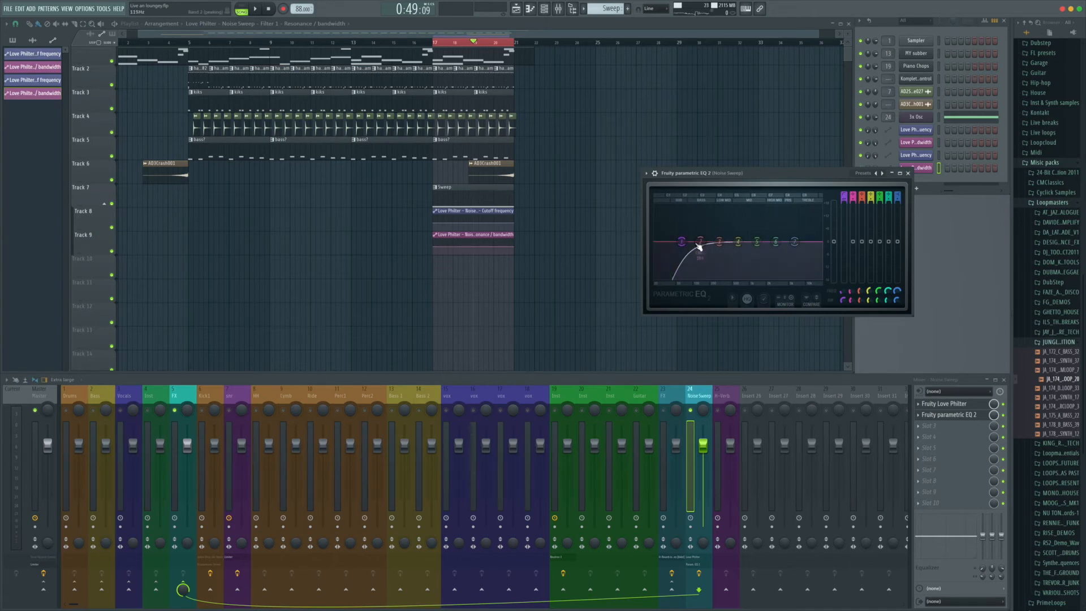
pyautogui.moveTo(698, 249); pyautogui.dragTo(678, 241)
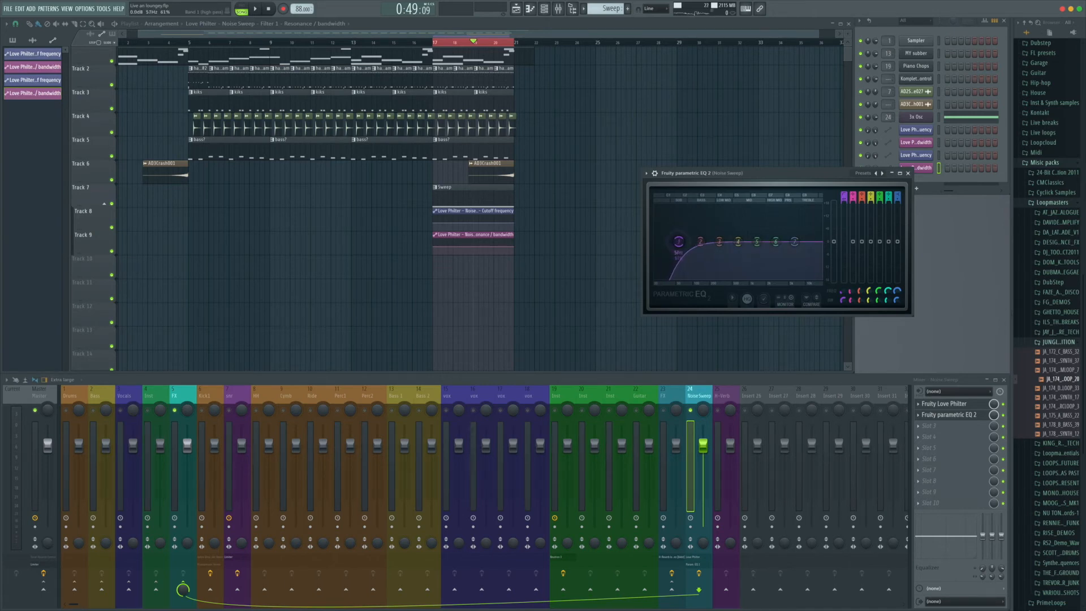
pyautogui.moveTo(679, 241); pyautogui.dragTo(692, 241)
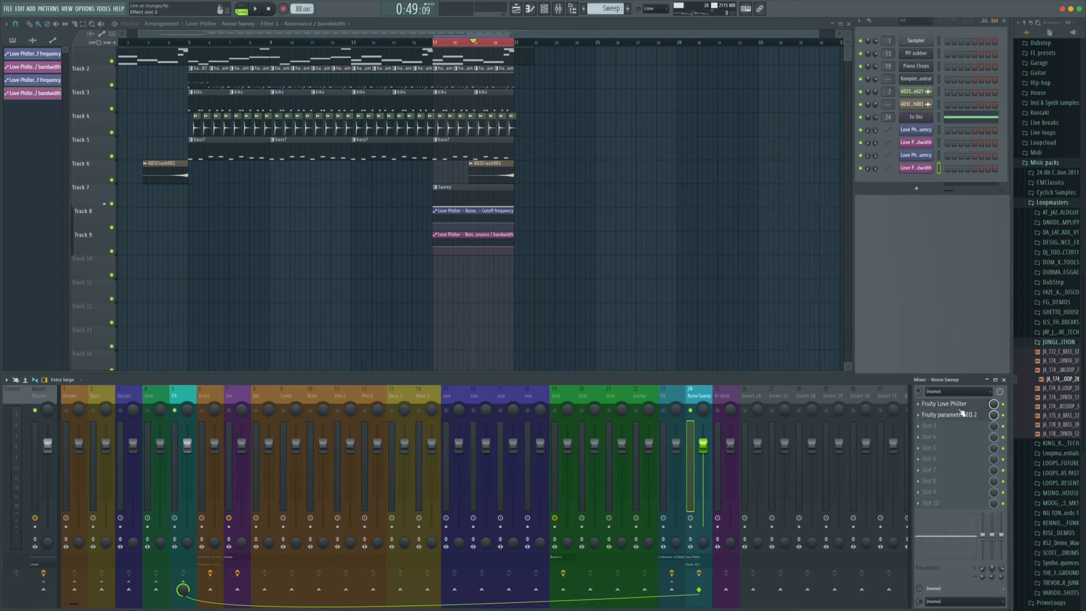
pyautogui.click(944, 404)
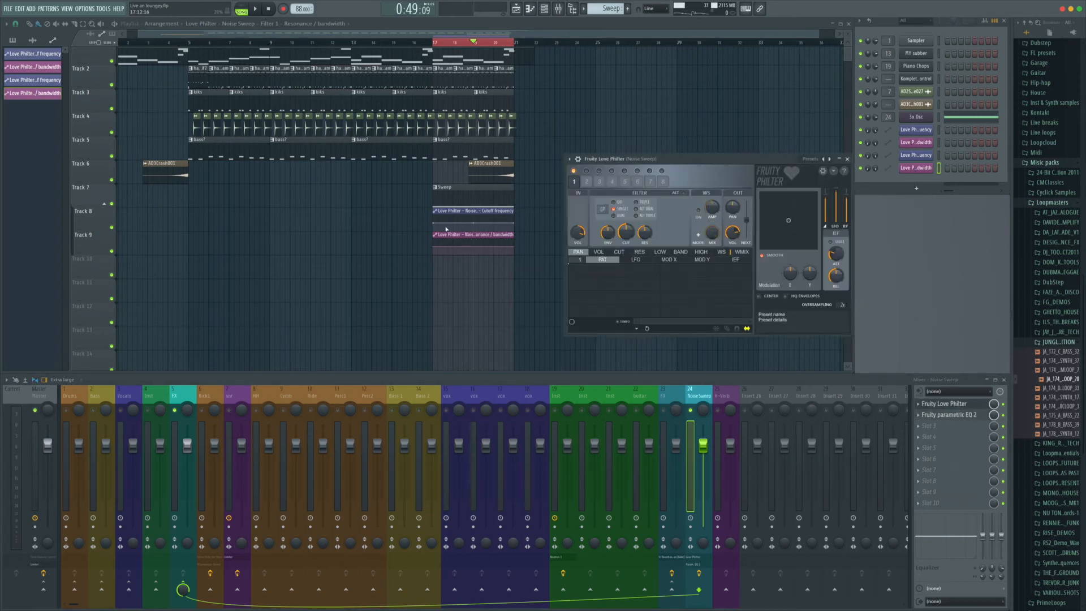
pyautogui.click(847, 158)
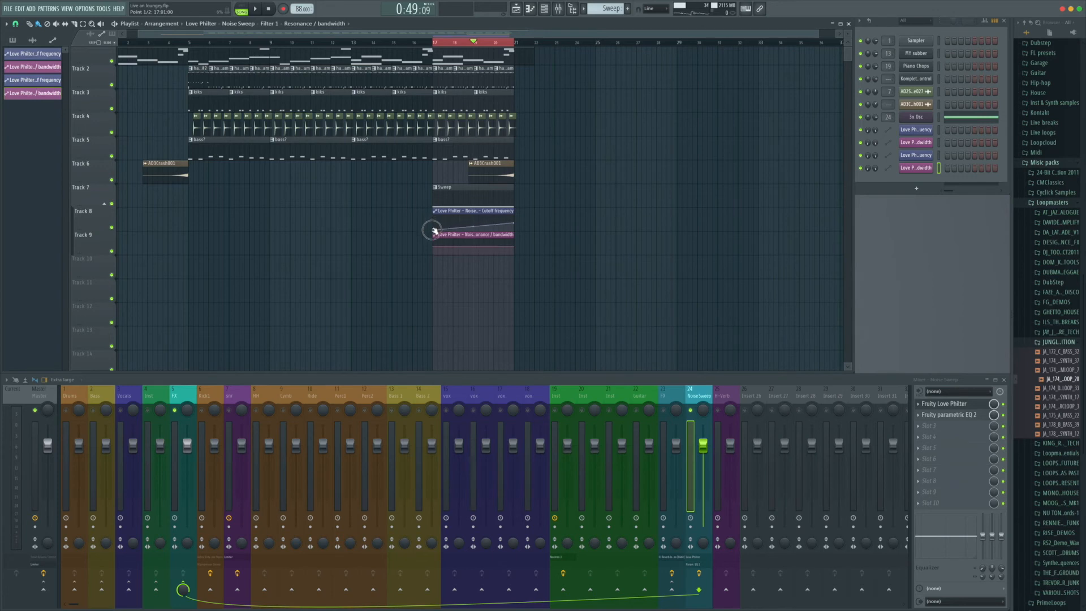